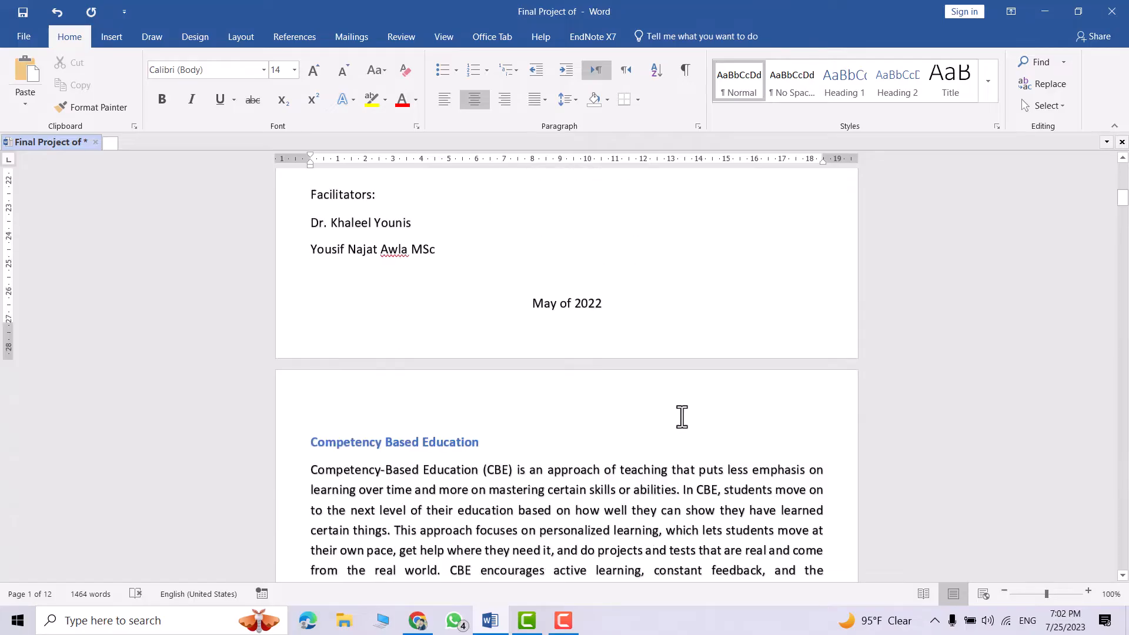
Step: Reach the Save As options for the 'Final Project of' document from the File menu
click(23, 36)
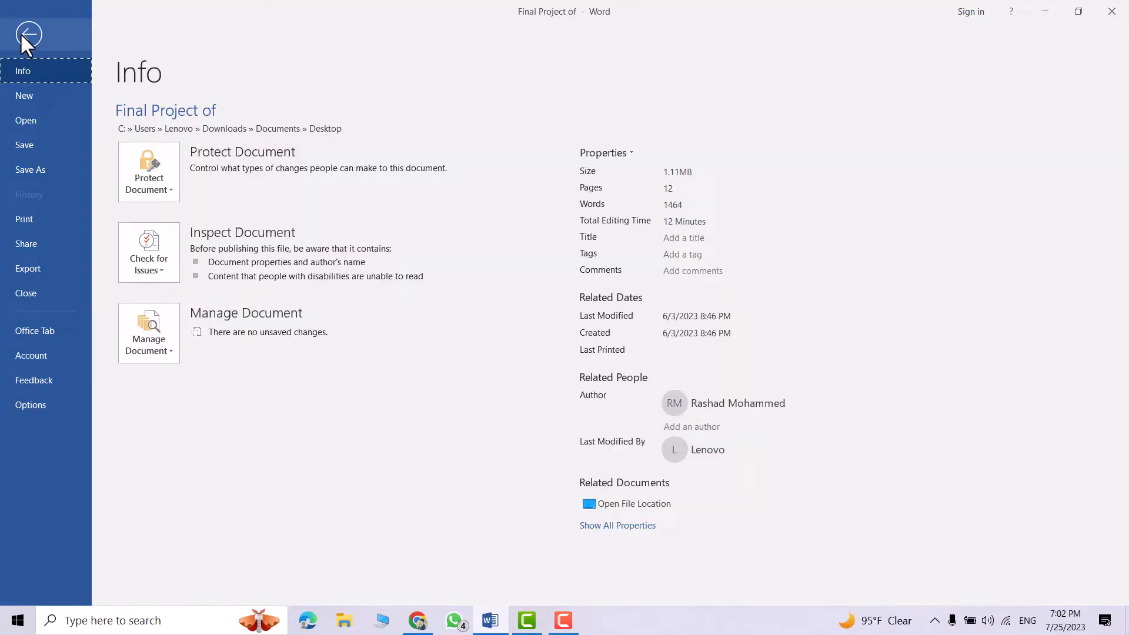
click(31, 170)
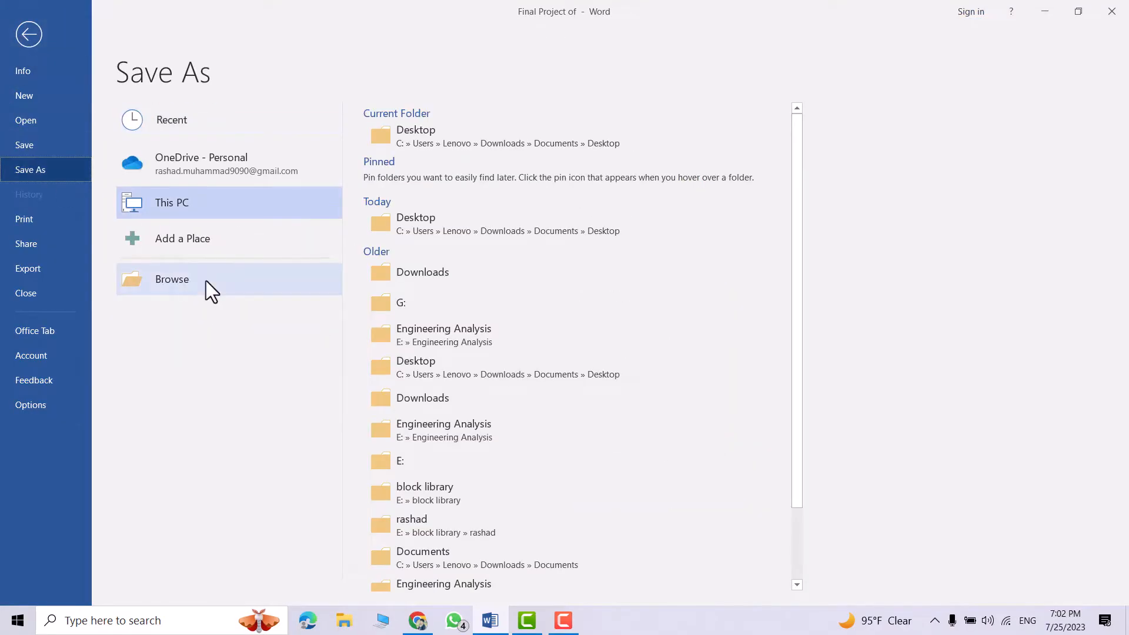
Step: Save 'Final Project of' to the Desktop as a PDF and open it in PDF-XChange Editor
click(172, 280)
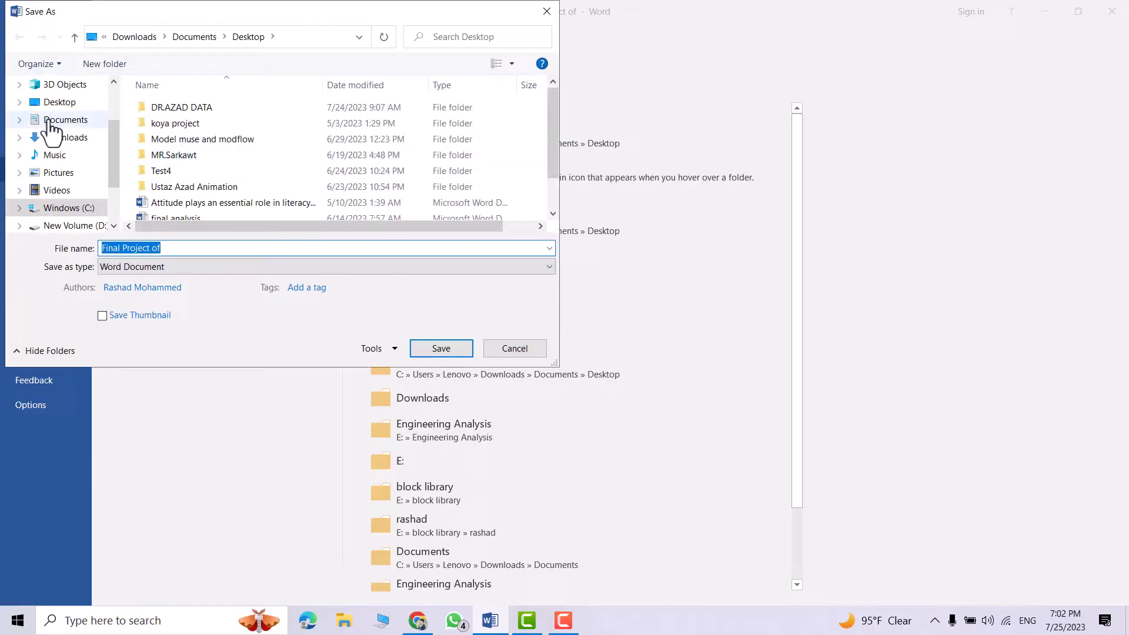
mouse_move(59, 101)
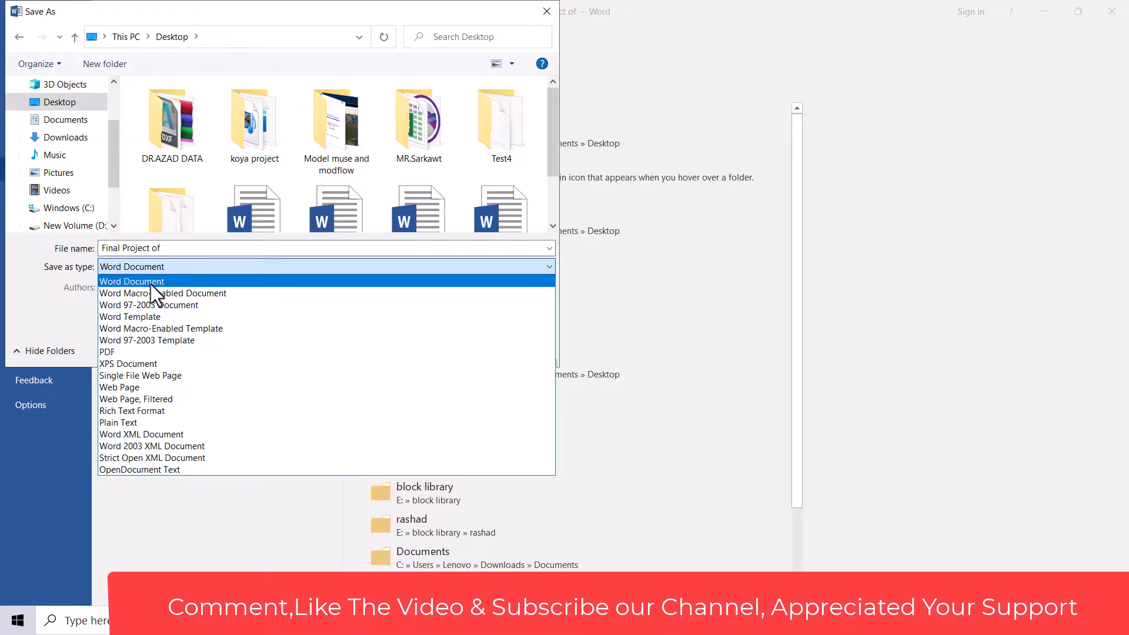
click(107, 352)
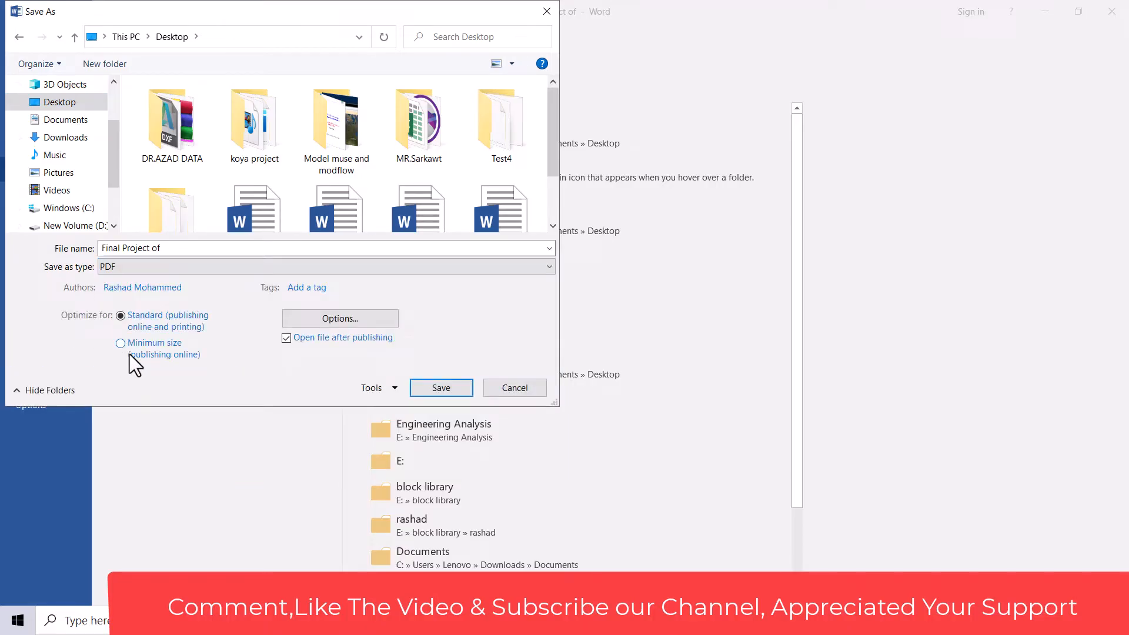
click(514, 387)
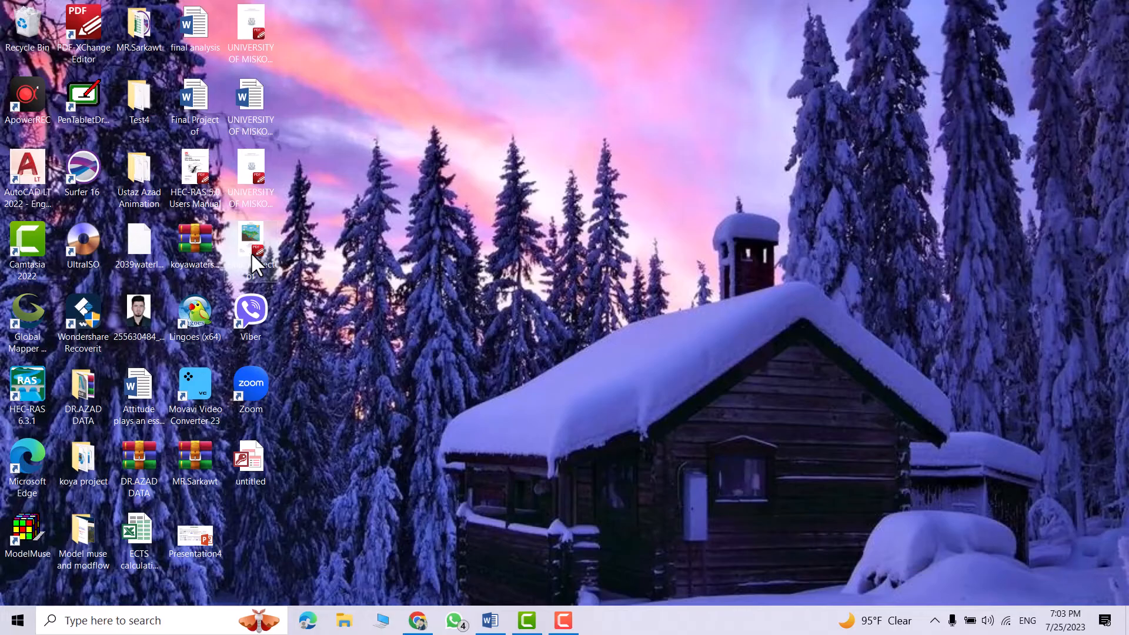
double_click(251, 248)
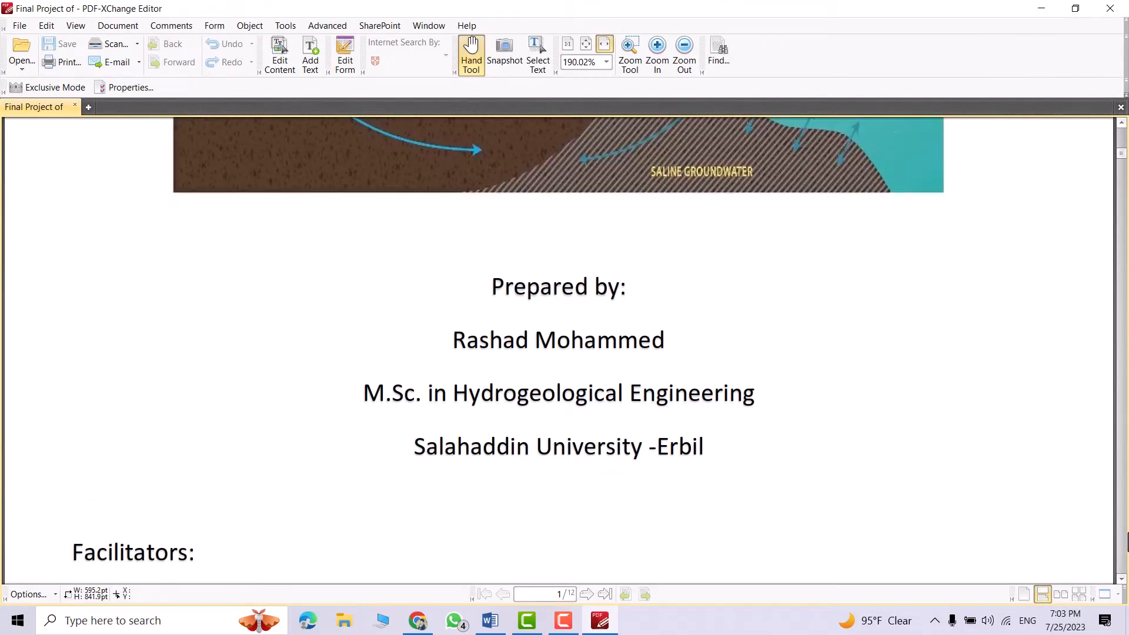
scroll(down, 3)
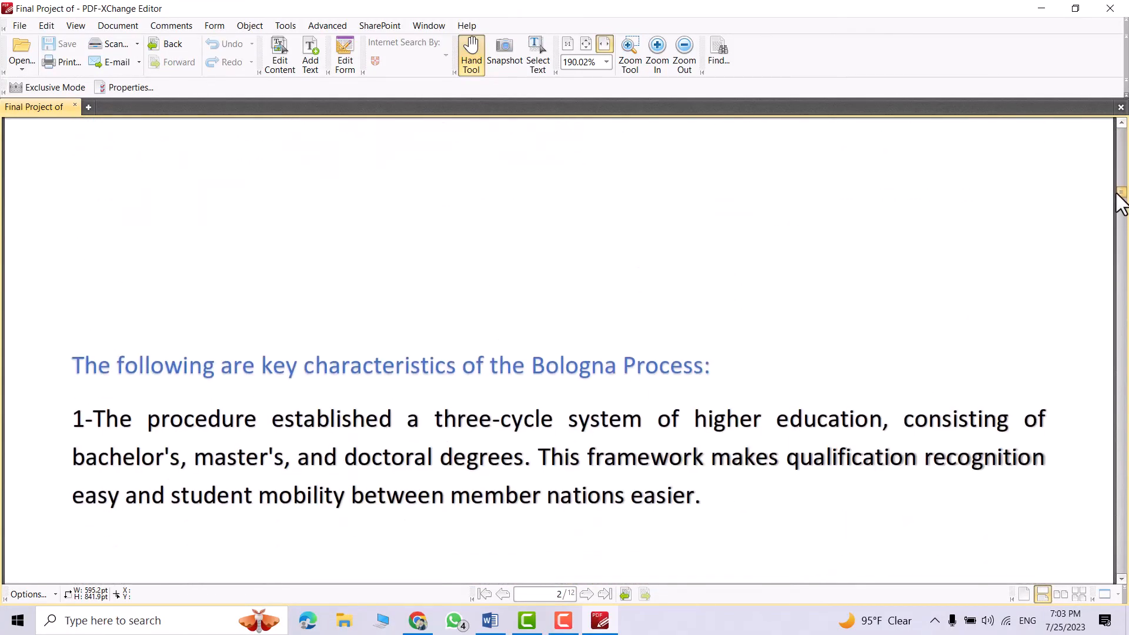
scroll(down, 3)
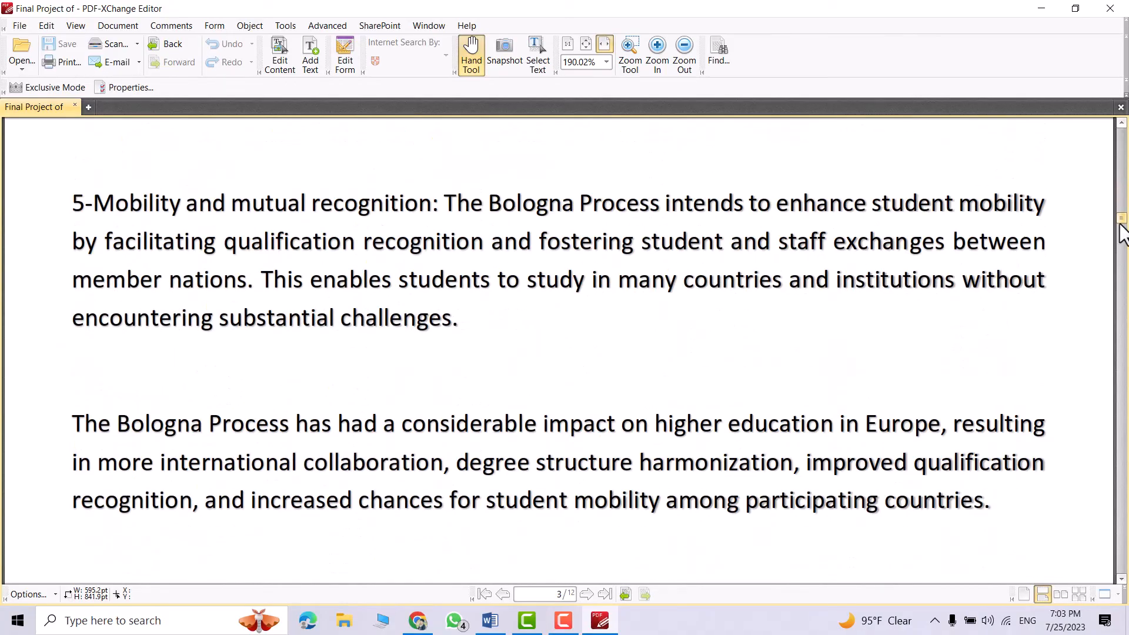